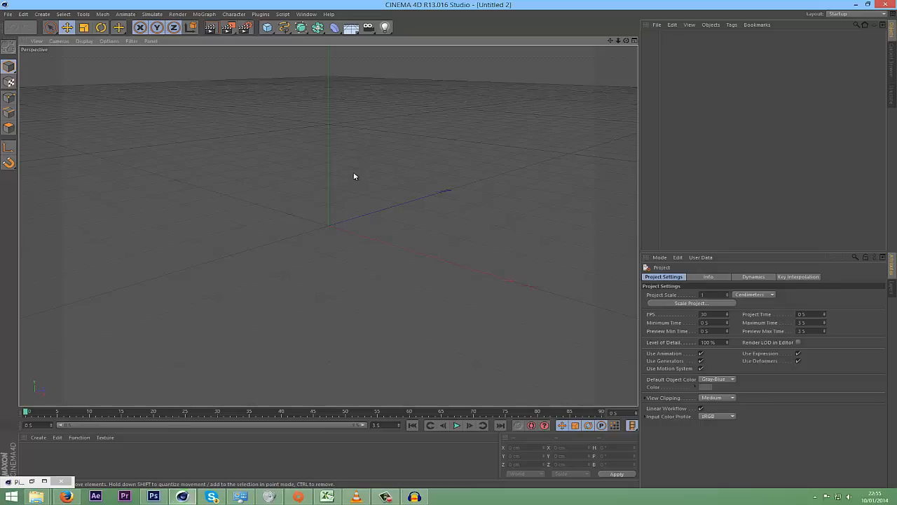
{"action": "mouse_move", "coordinate": [387, 275]}
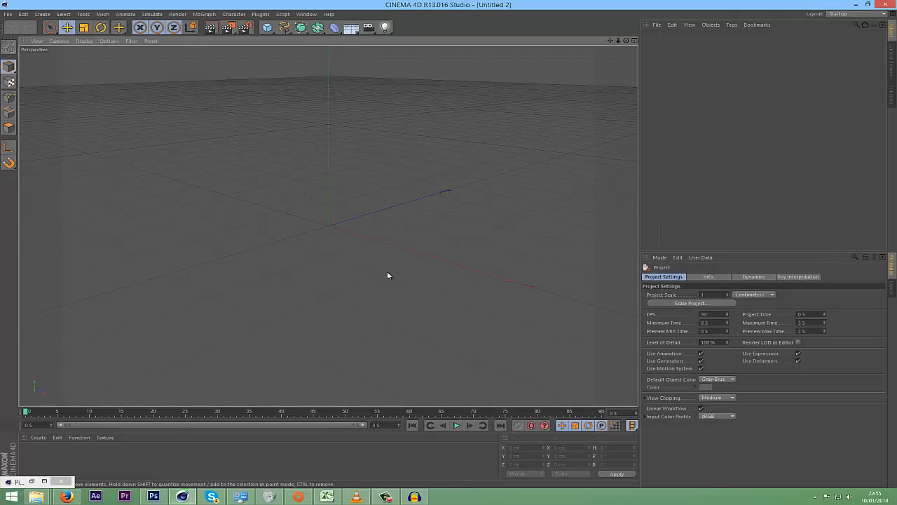
{"action": "mouse_move", "coordinate": [488, 205]}
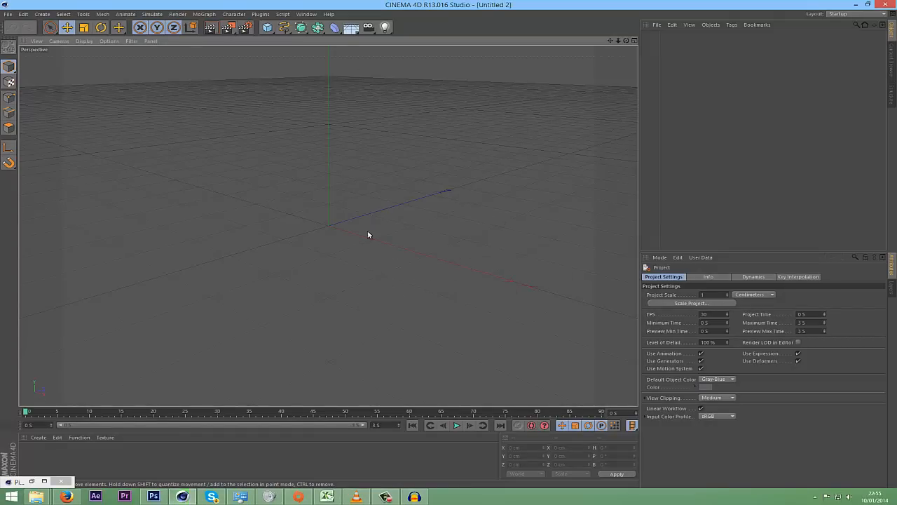
{"action": "mouse_move", "coordinate": [308, 157]}
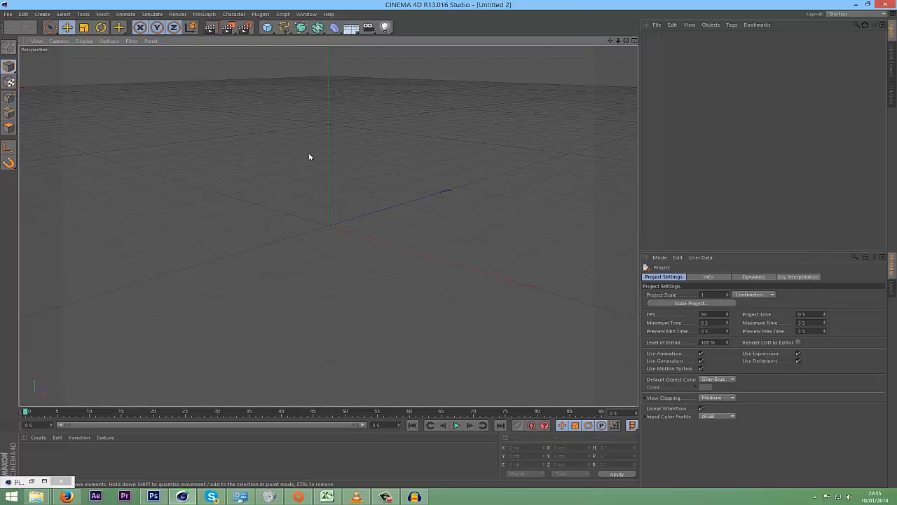
{"action": "mouse_move", "coordinate": [323, 149]}
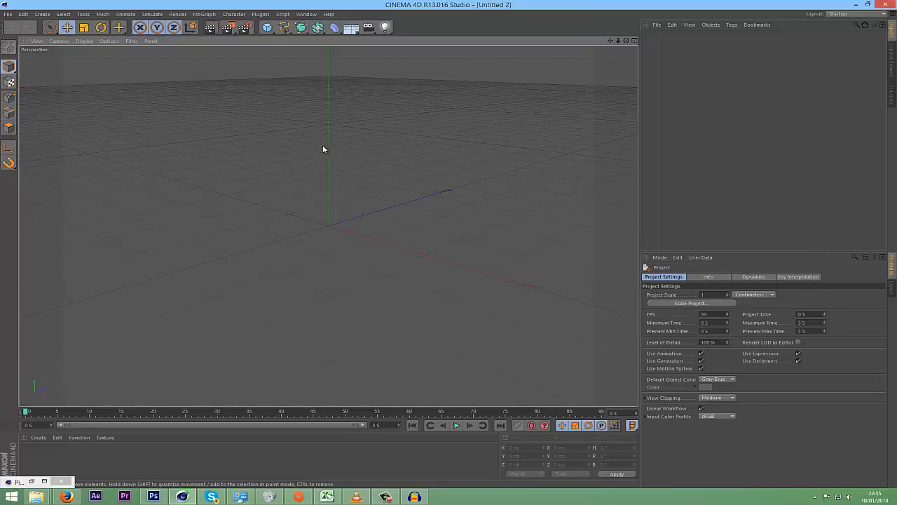
{"action": "mouse_move", "coordinate": [235, 137]}
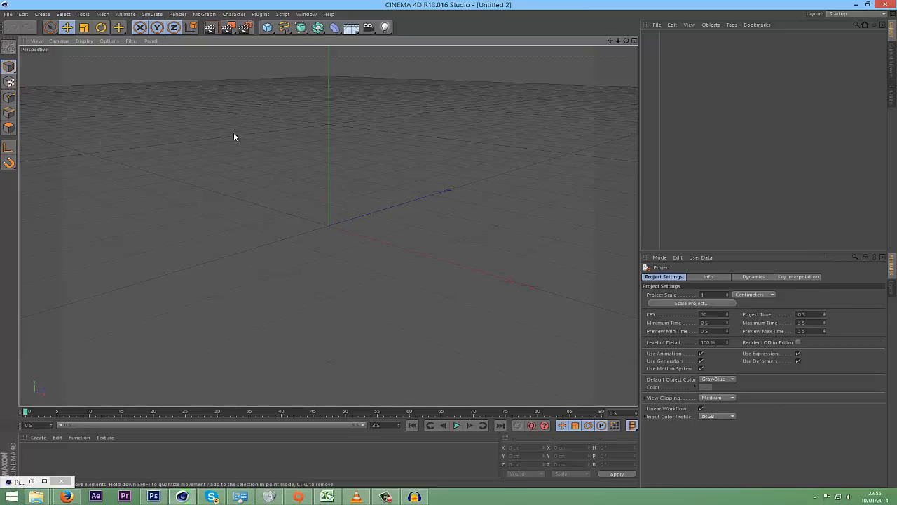
Step: Add a Cylinder primitive and adjust its radius and height for the wide pillar body
{"action": "left_click", "coordinate": [267, 27]}
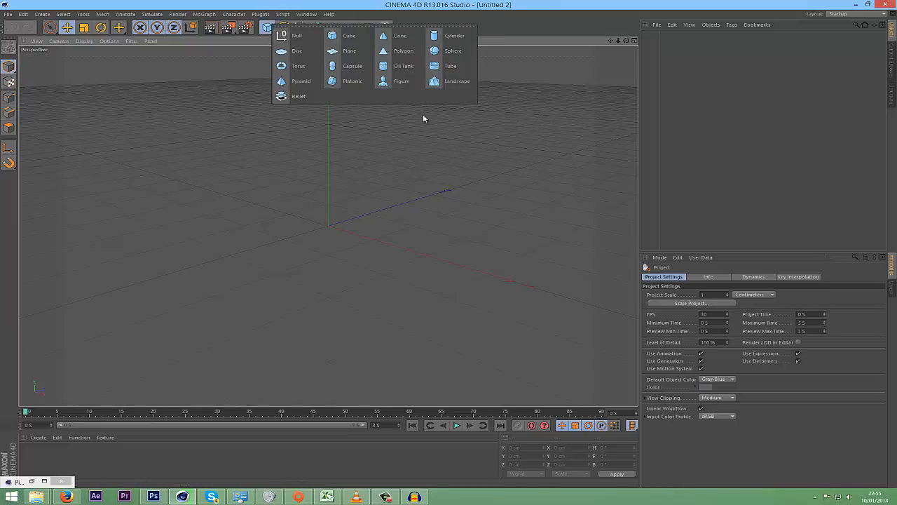
{"action": "mouse_move", "coordinate": [415, 104]}
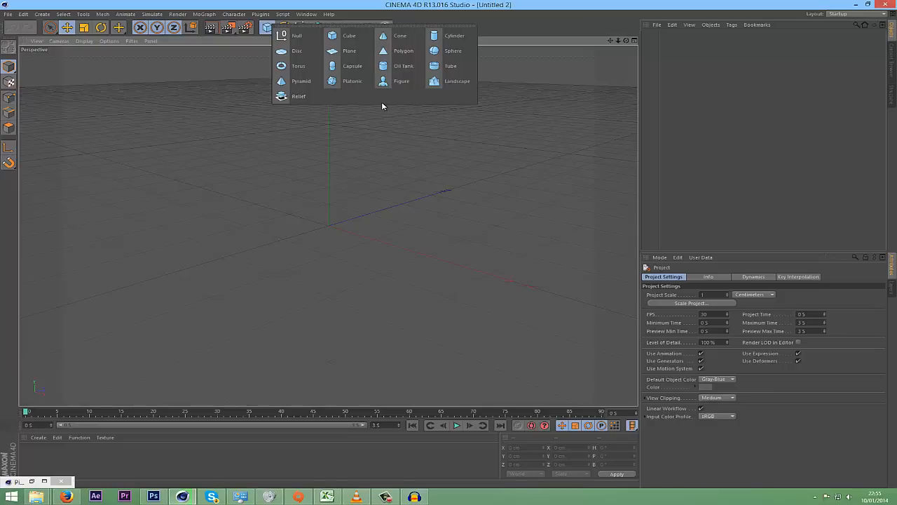
{"action": "left_click", "coordinate": [455, 35]}
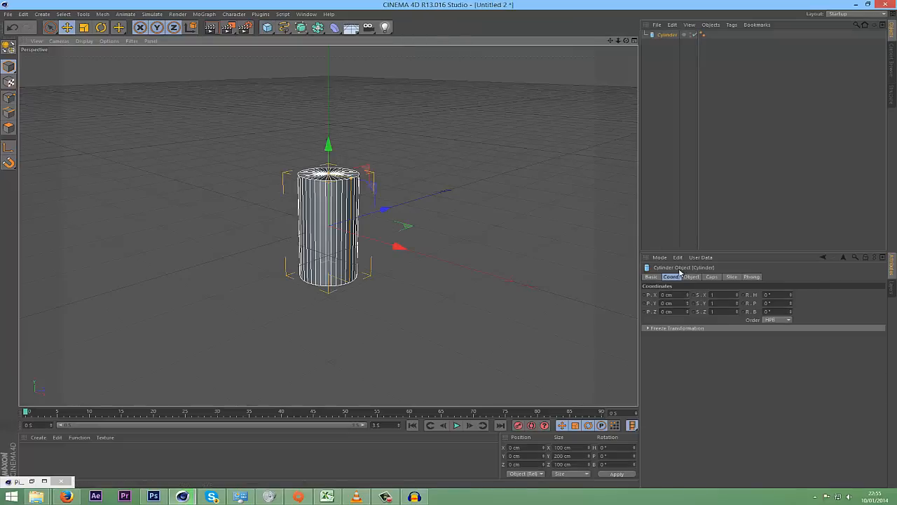
{"action": "left_click", "coordinate": [691, 276]}
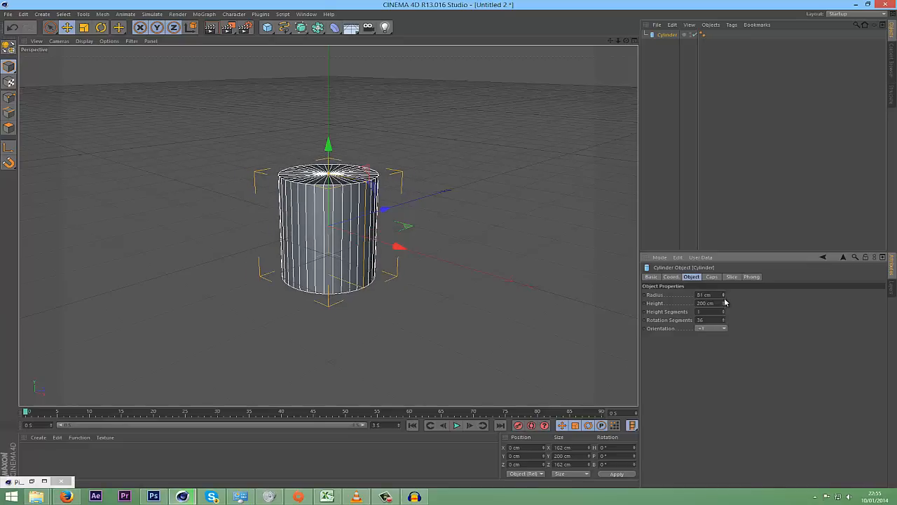
{"action": "left_click_drag", "start_coordinate": [723, 303], "coordinate": [723, 307]}
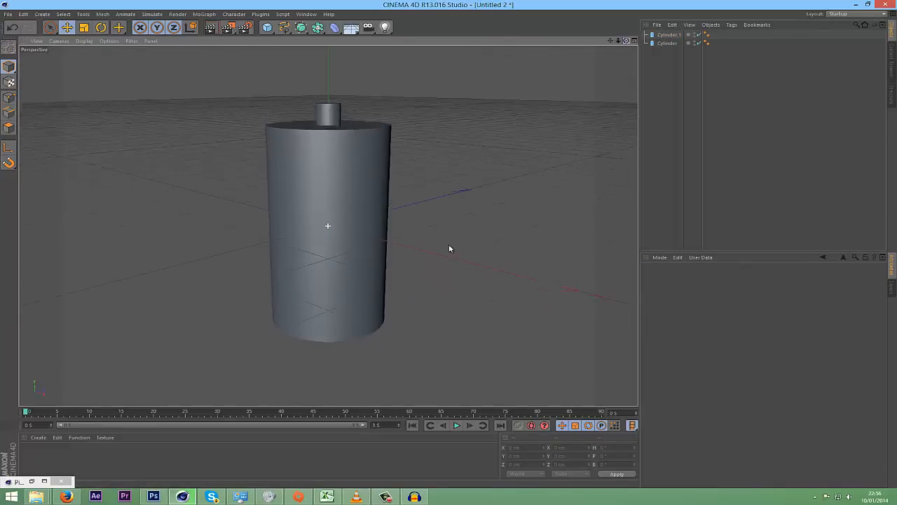
Step: Wrap the thin cylinder in an Array and pull its radius in to about 70 cm so the copies ring the column
{"action": "left_click", "coordinate": [668, 34]}
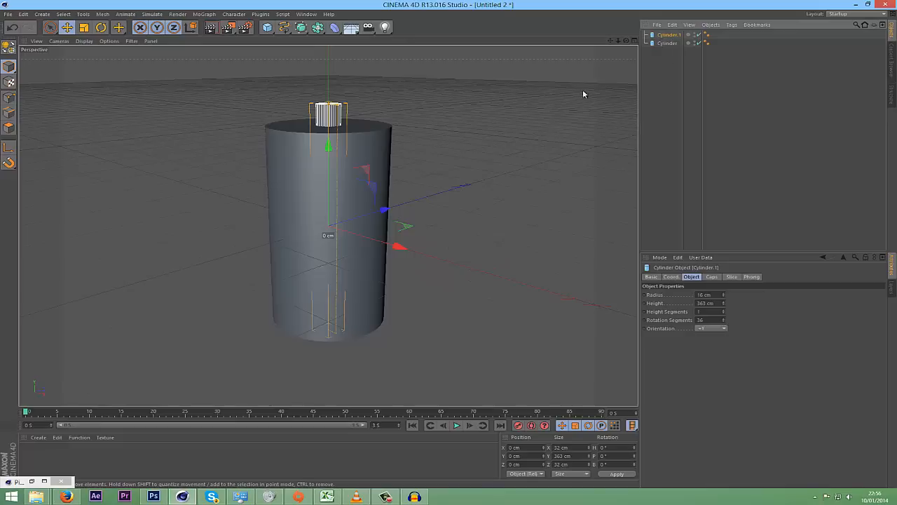
{"action": "left_click", "coordinate": [317, 28]}
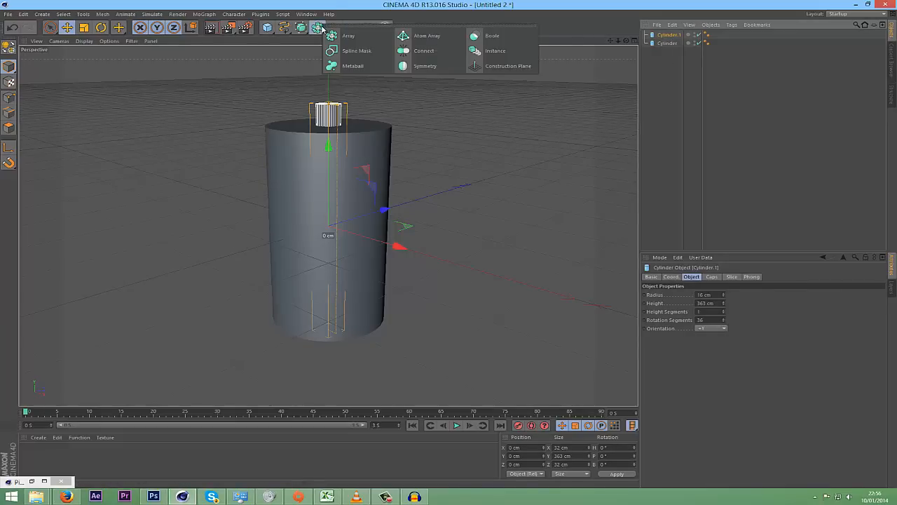
{"action": "left_click", "coordinate": [348, 35]}
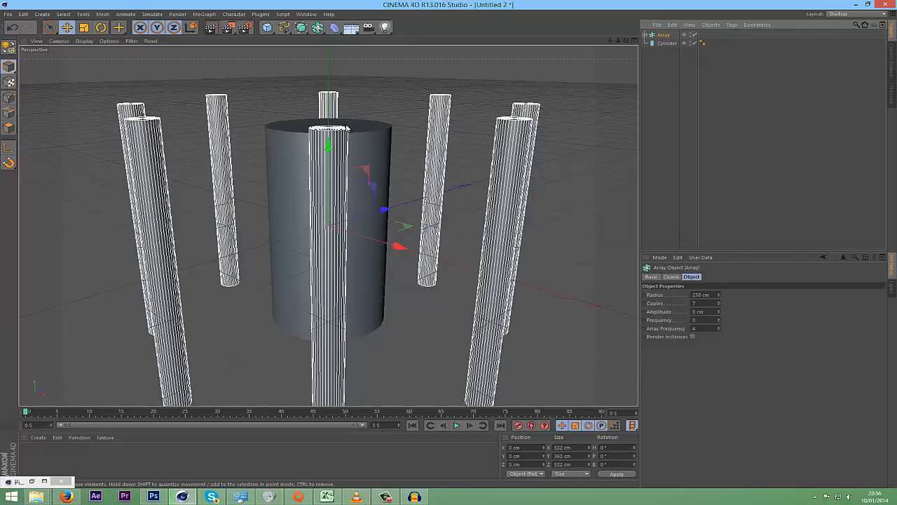
{"action": "mouse_move", "coordinate": [382, 218]}
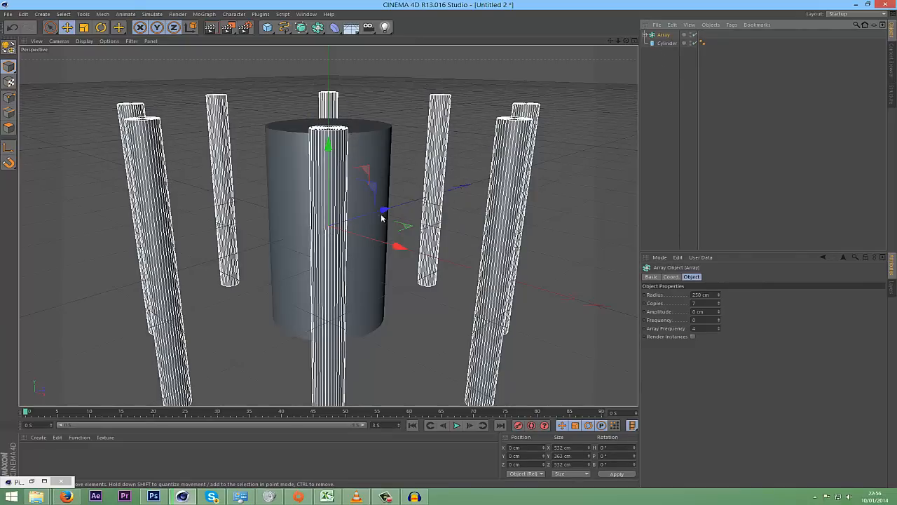
{"action": "mouse_move", "coordinate": [270, 219]}
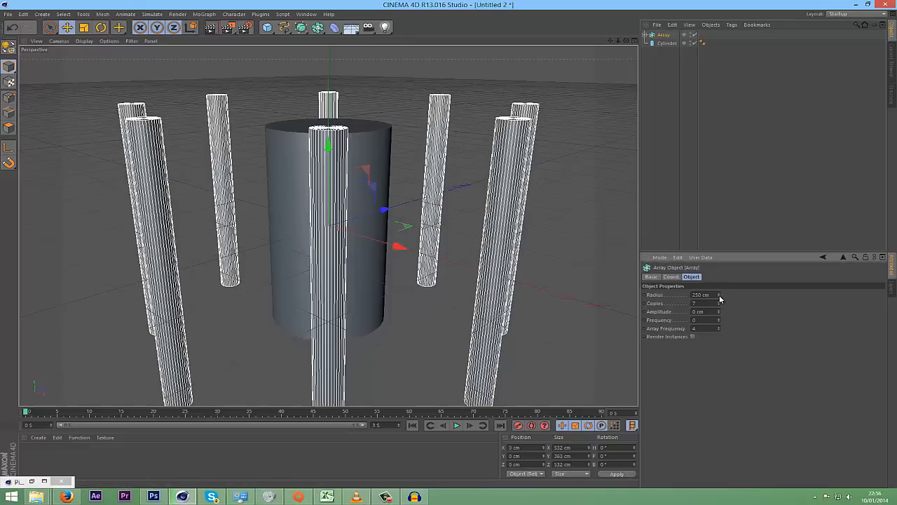
{"action": "left_click_drag", "start_coordinate": [708, 295], "coordinate": [695, 294]}
{"action": "type", "text": "75"}
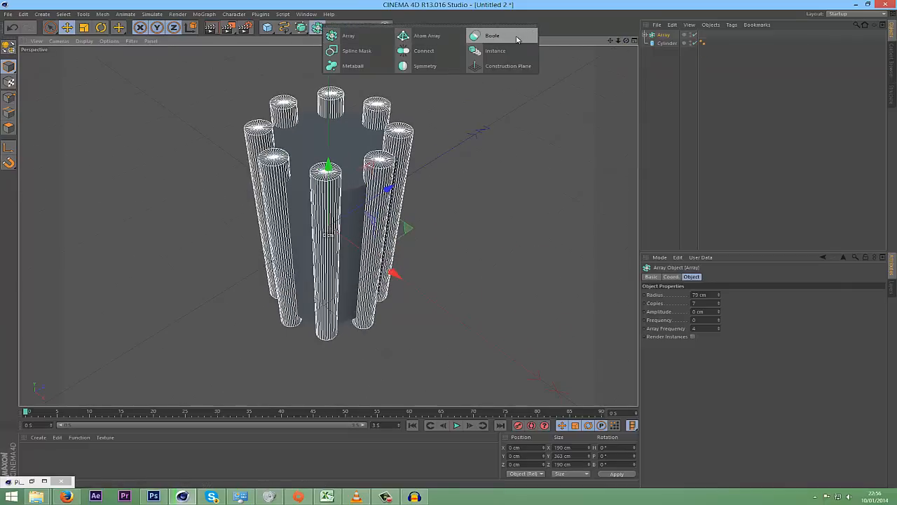
Step: Add a Boole and place the main cylinder and the Array under it so the rods subtract flutes
{"action": "left_click", "coordinate": [492, 35]}
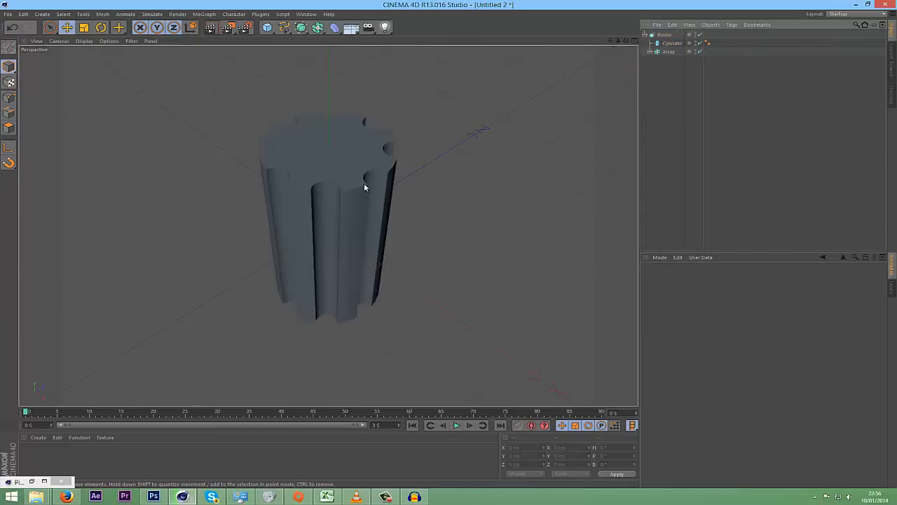
{"action": "left_click", "coordinate": [673, 42]}
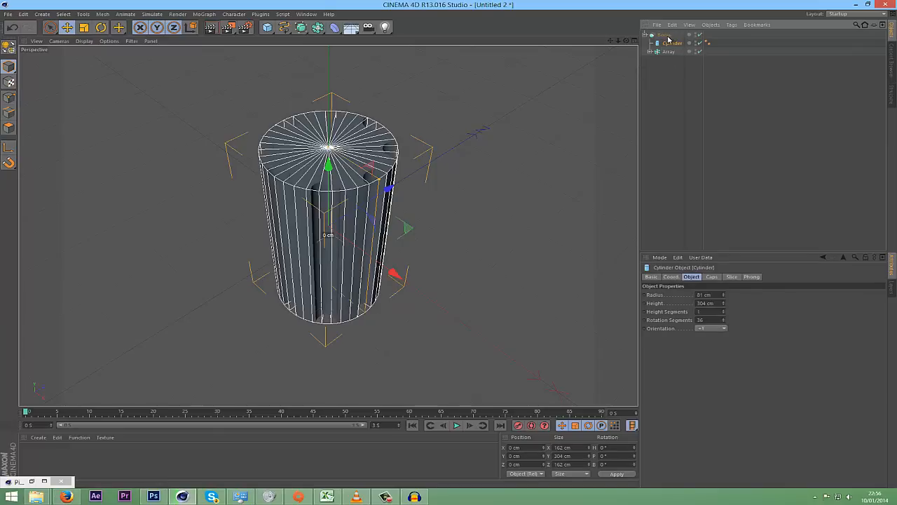
{"action": "left_click", "coordinate": [667, 50]}
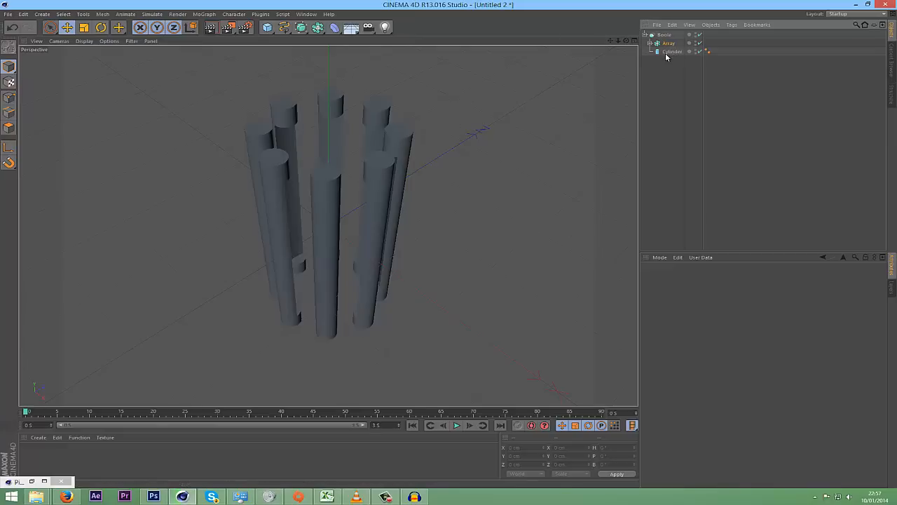
{"action": "left_click", "coordinate": [669, 42]}
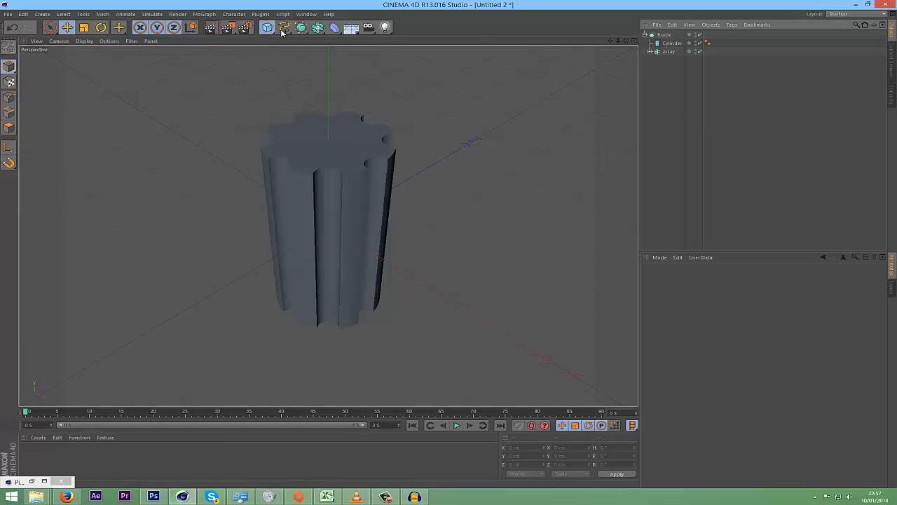
Step: Add a new Cylinder and set a dimension of 27 to flatten it into a thin cap ring
{"action": "left_click", "coordinate": [268, 28]}
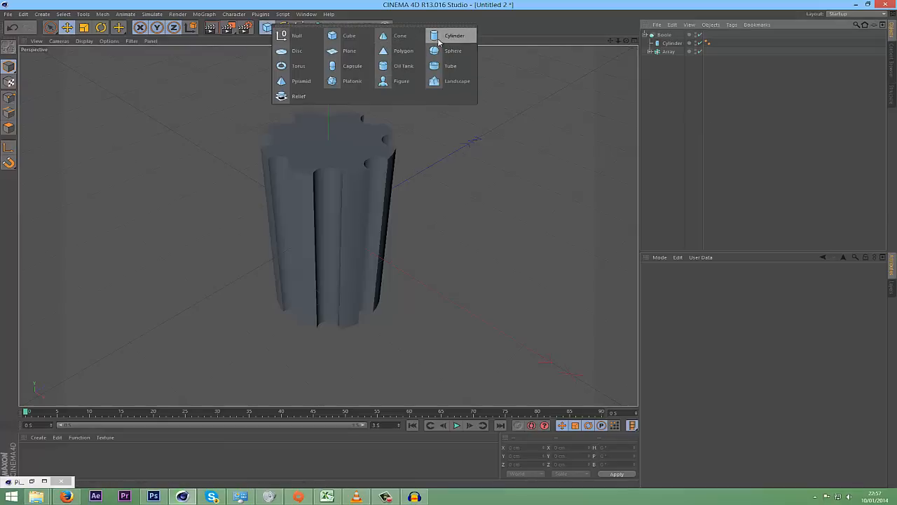
{"action": "mouse_move", "coordinate": [454, 37]}
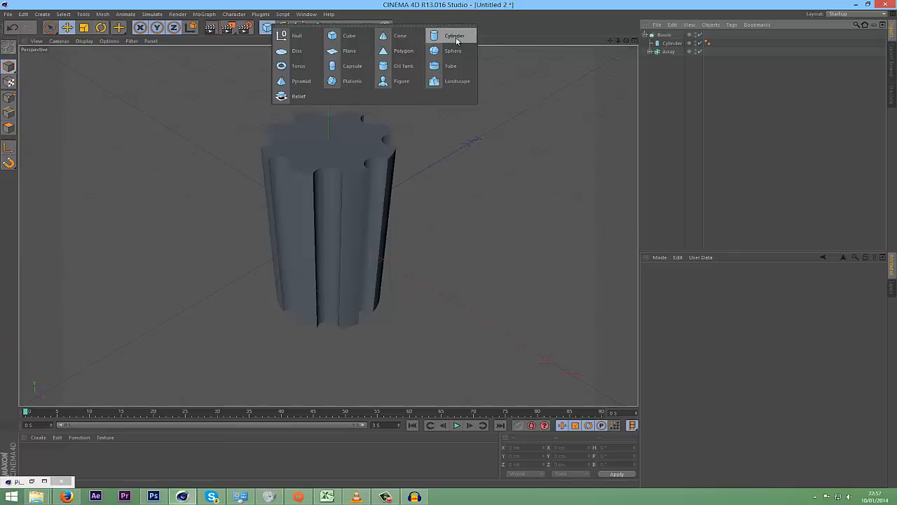
{"action": "left_click", "coordinate": [454, 36]}
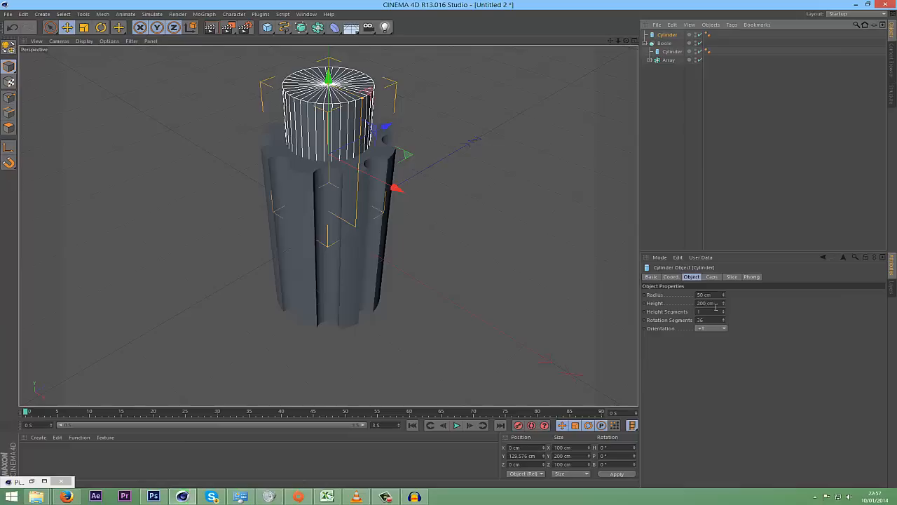
{"action": "type", "text": "27"}
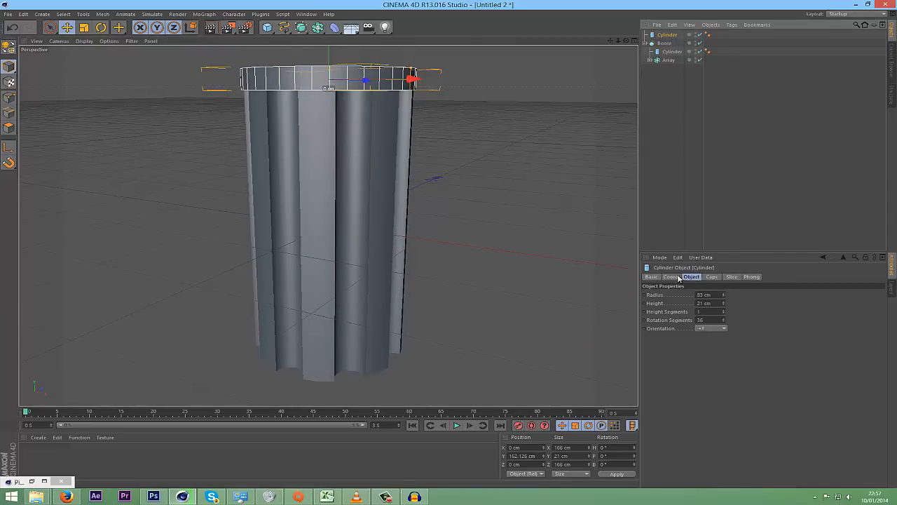
Step: Enable a 2.5 cm cap fillet on the ring, then widen the duplicated ring above it
{"action": "left_click", "coordinate": [712, 276]}
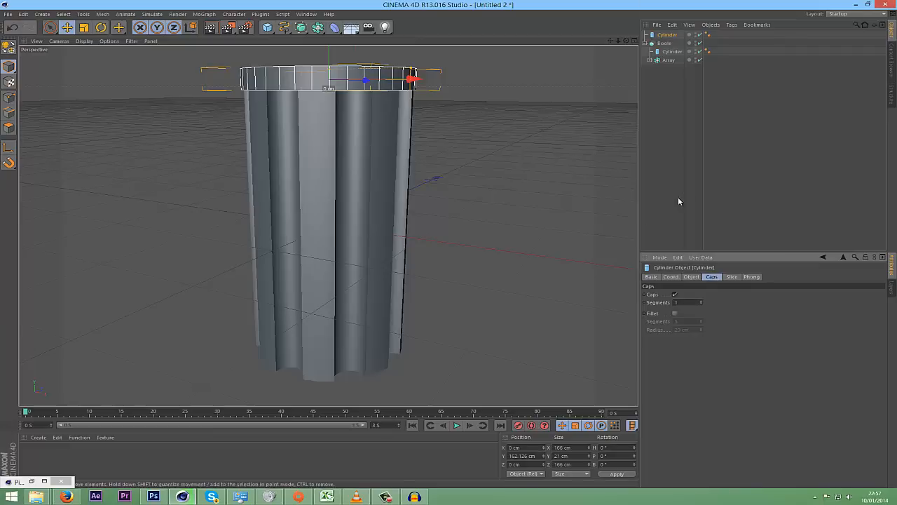
{"action": "left_click", "coordinate": [676, 313]}
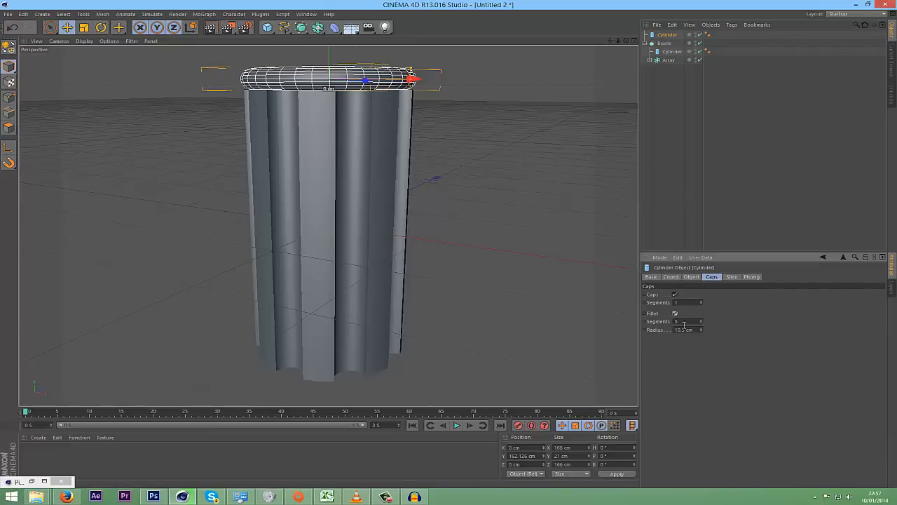
{"action": "type", "text": "2.5 cm"}
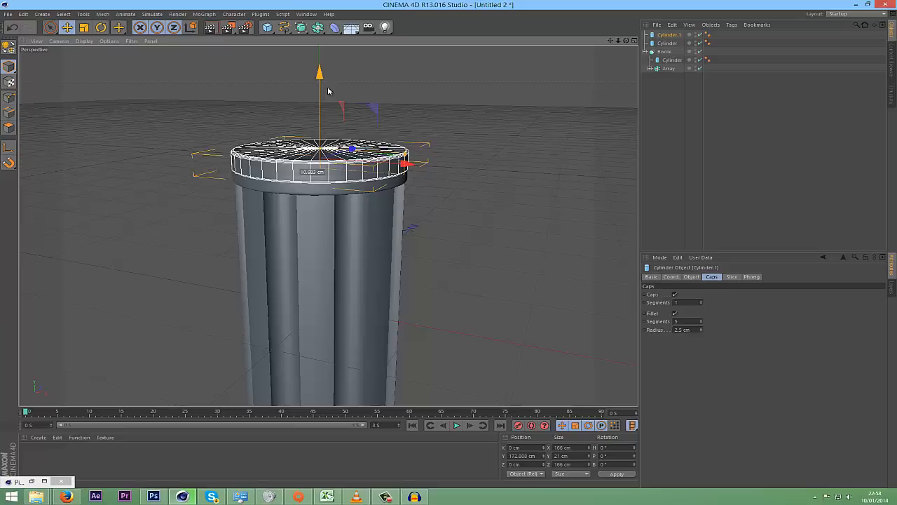
{"action": "left_click", "coordinate": [691, 276]}
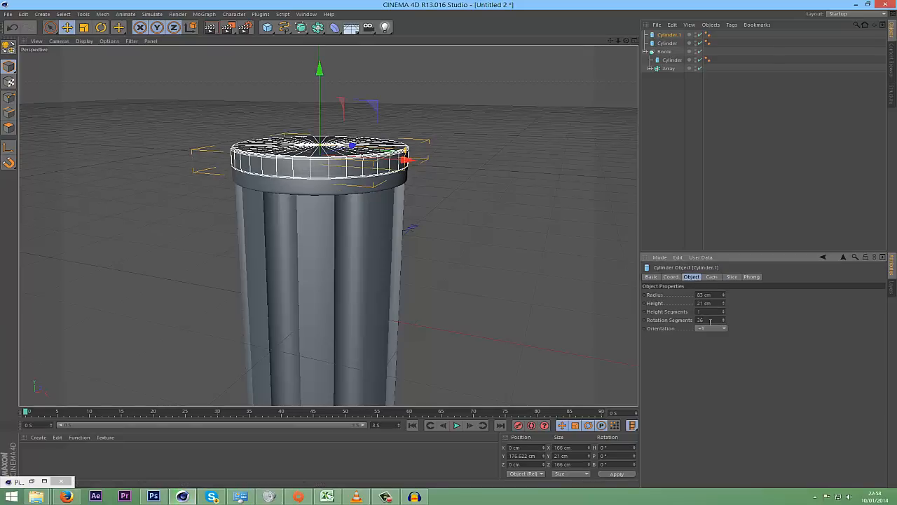
{"action": "left_click_drag", "start_coordinate": [709, 295], "coordinate": [726, 294]}
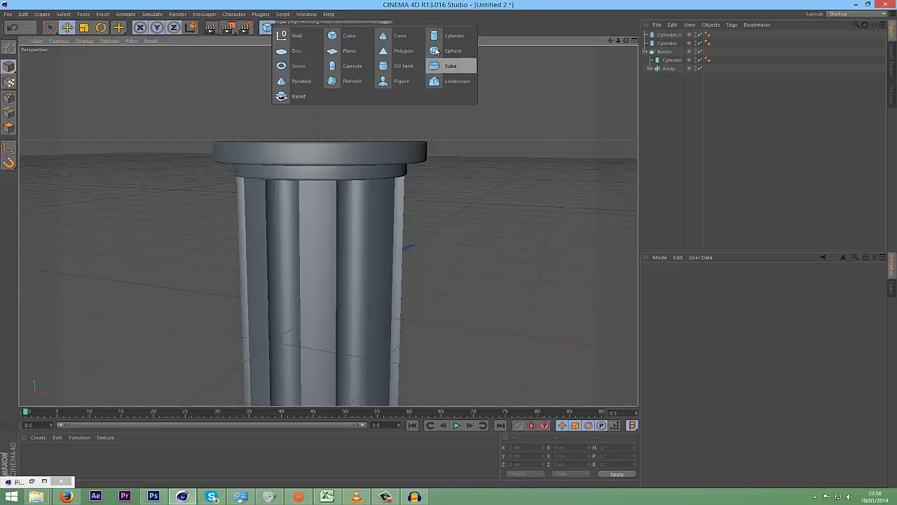
{"action": "mouse_move", "coordinate": [404, 50]}
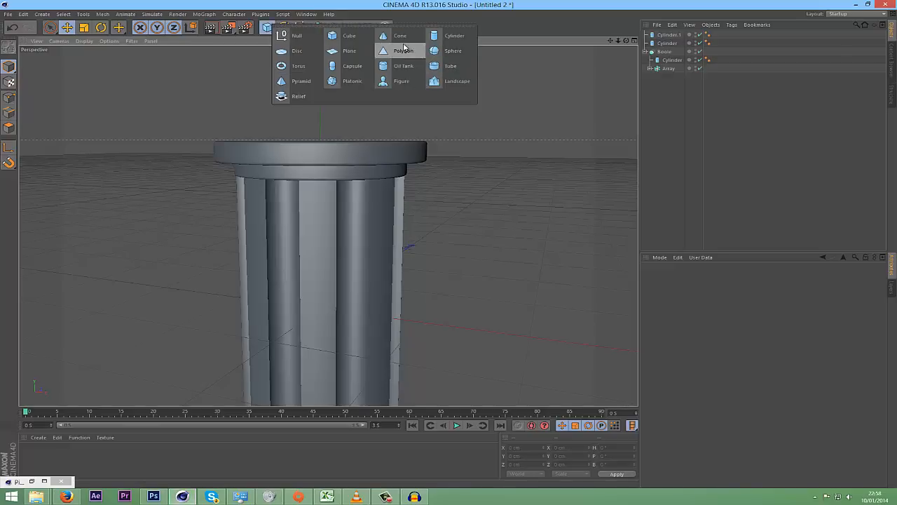
Step: Add a Cube, flatten its Y size into a slab and raise it onto the top of the rings
{"action": "left_click", "coordinate": [348, 35]}
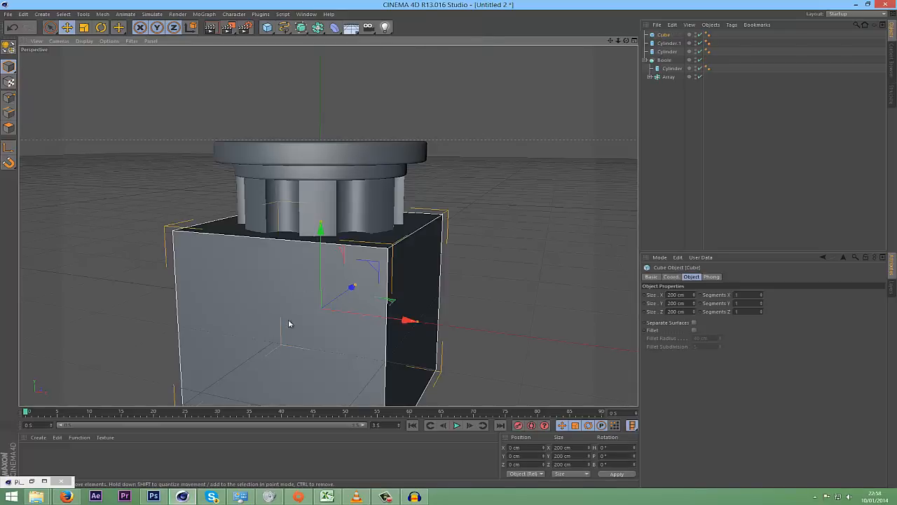
{"action": "mouse_move", "coordinate": [698, 306]}
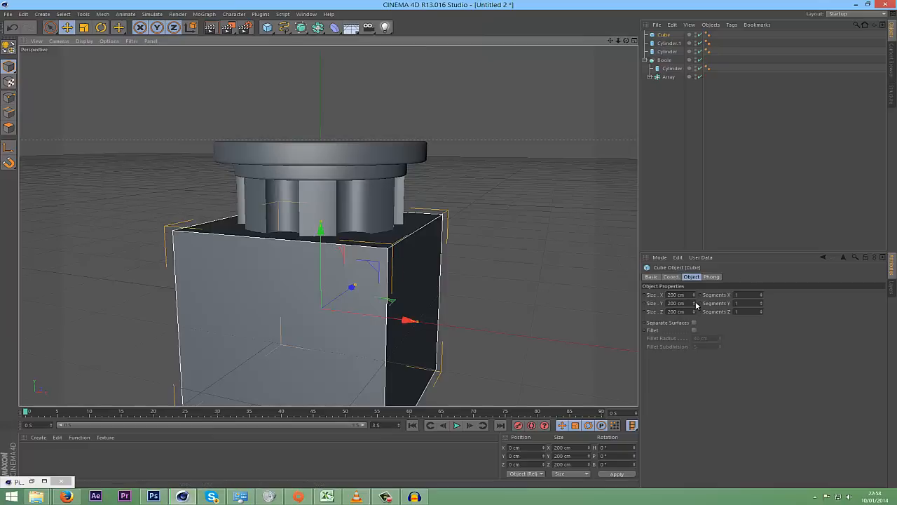
{"action": "left_click_drag", "start_coordinate": [676, 302], "coordinate": [676, 311]}
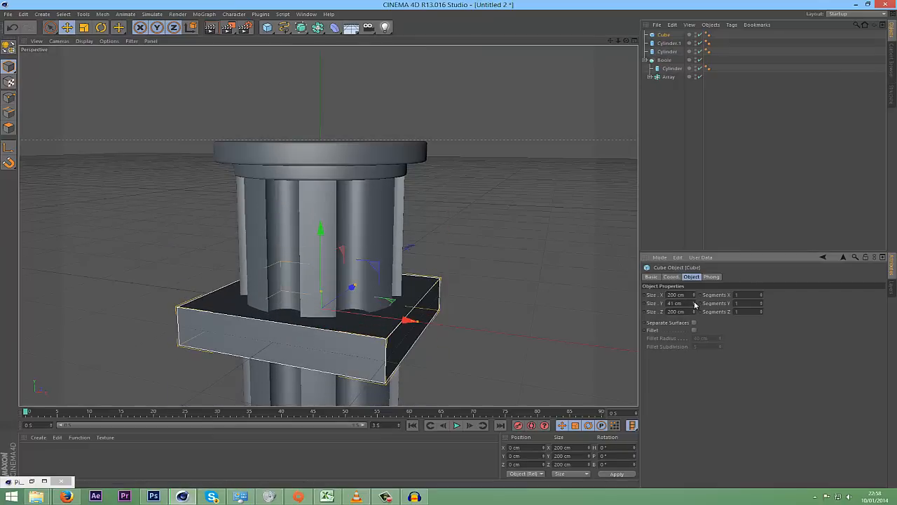
{"action": "left_click", "coordinate": [694, 301]}
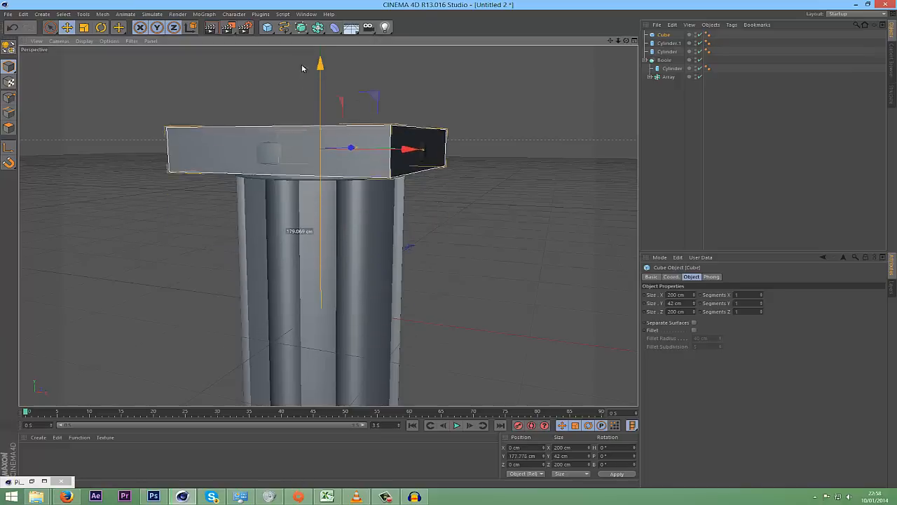
{"action": "left_click_drag", "start_coordinate": [319, 67], "coordinate": [320, 49]}
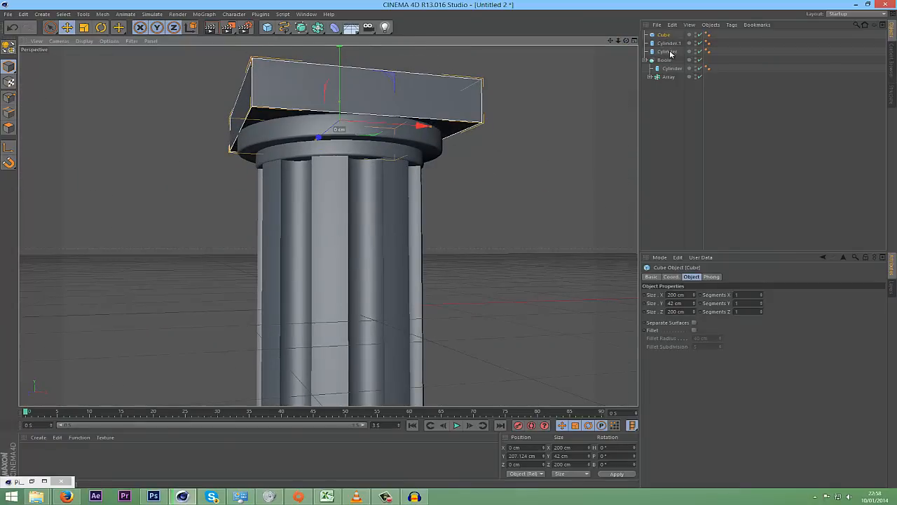
Step: Select the cap slab and rings together to group and duplicate them for the pillar base
{"action": "left_click", "coordinate": [668, 50]}
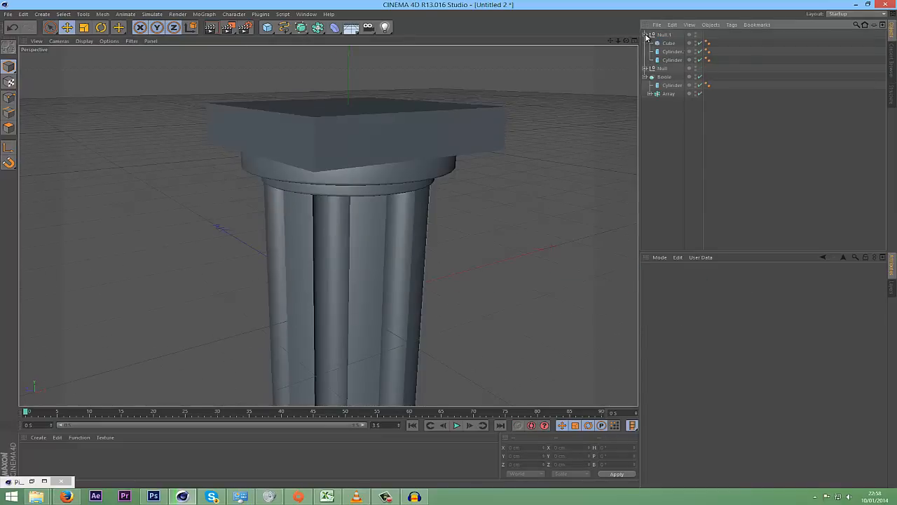
{"action": "left_click", "coordinate": [673, 51]}
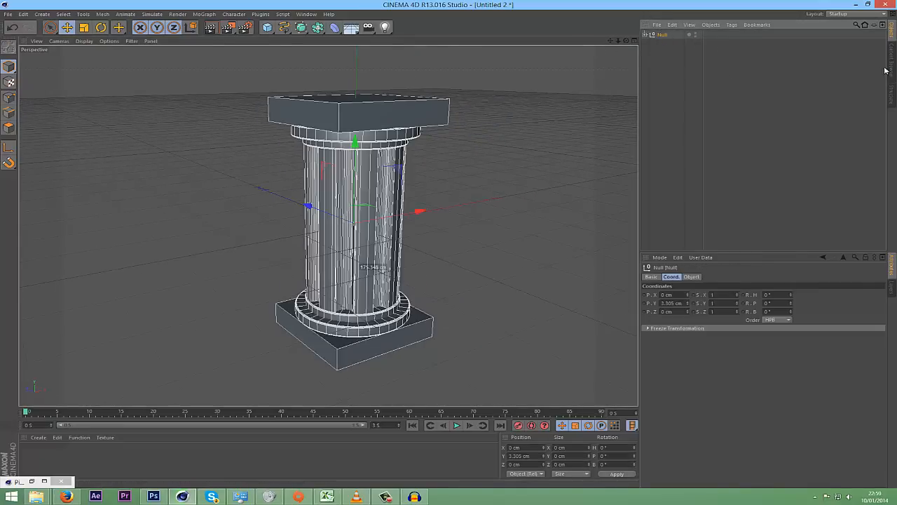
{"action": "mouse_move", "coordinate": [542, 96]}
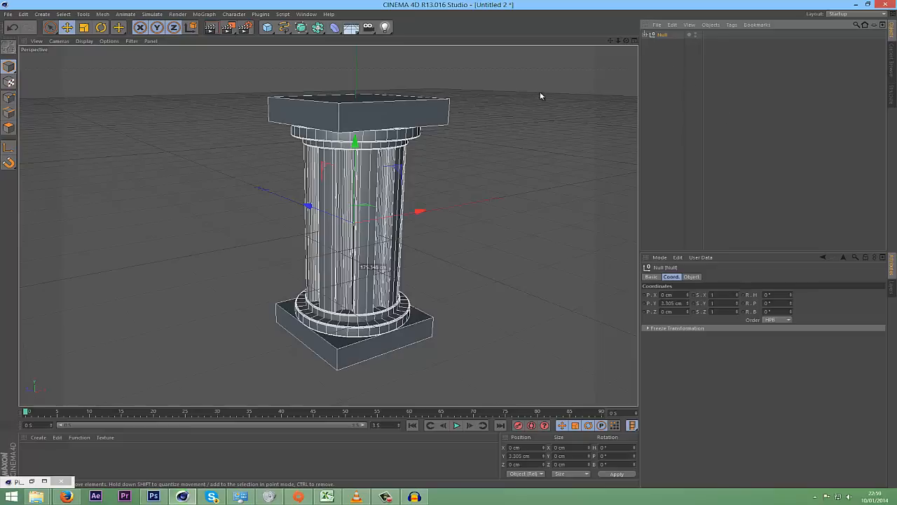